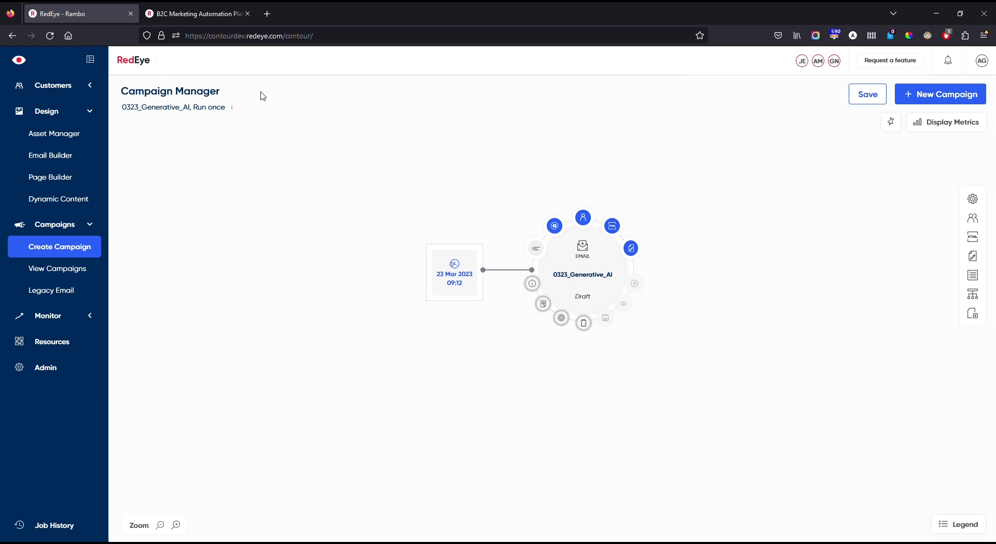
mouse_move(630, 457)
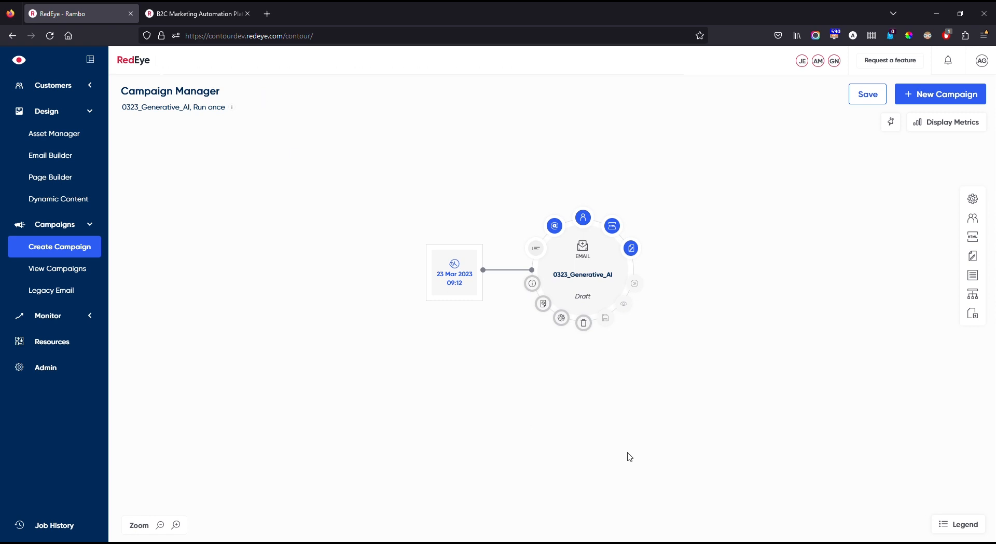
mouse_move(607, 248)
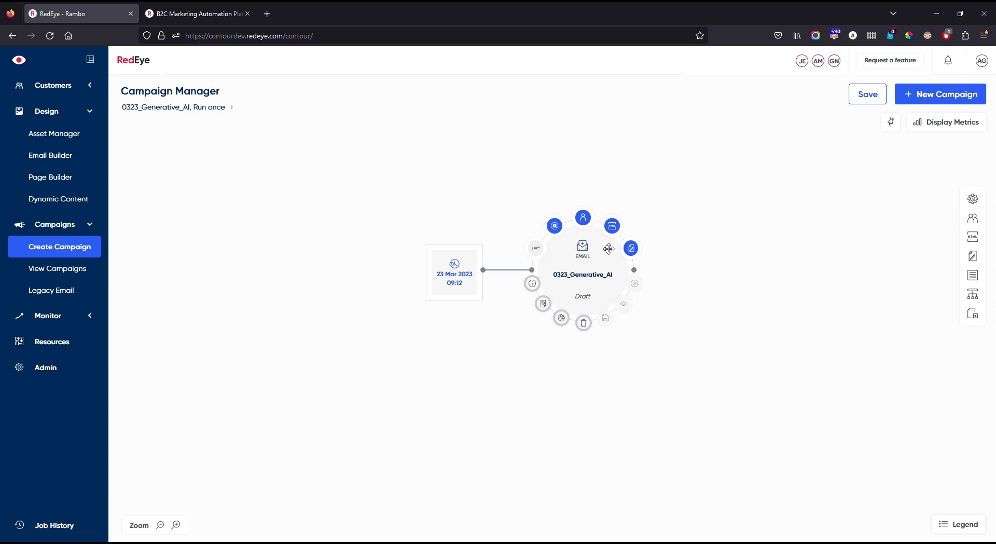
Step: Save the 0323_Generative_AI campaign draft and scroll through the Rab jackets creative preview
left_click(972, 236)
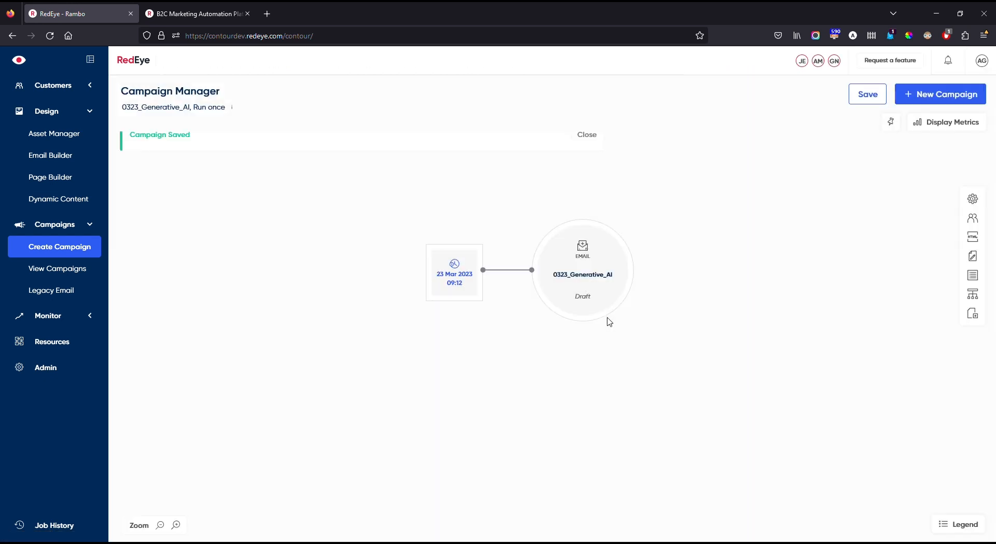
left_click(581, 274)
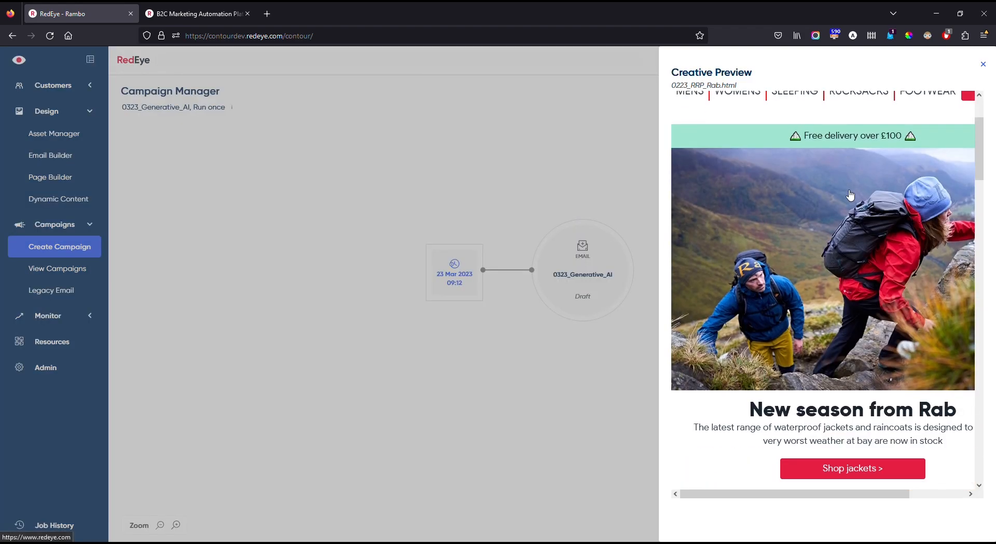
scroll("down", 3)
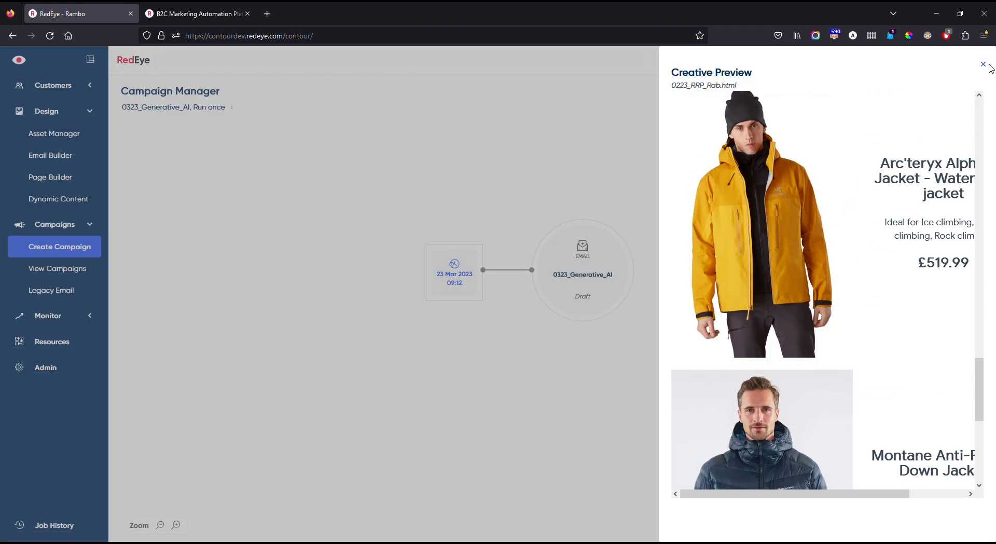
Step: Generate five AI subject line suggestions for the Rab jackets email in the Subject Line panel
left_click(982, 64)
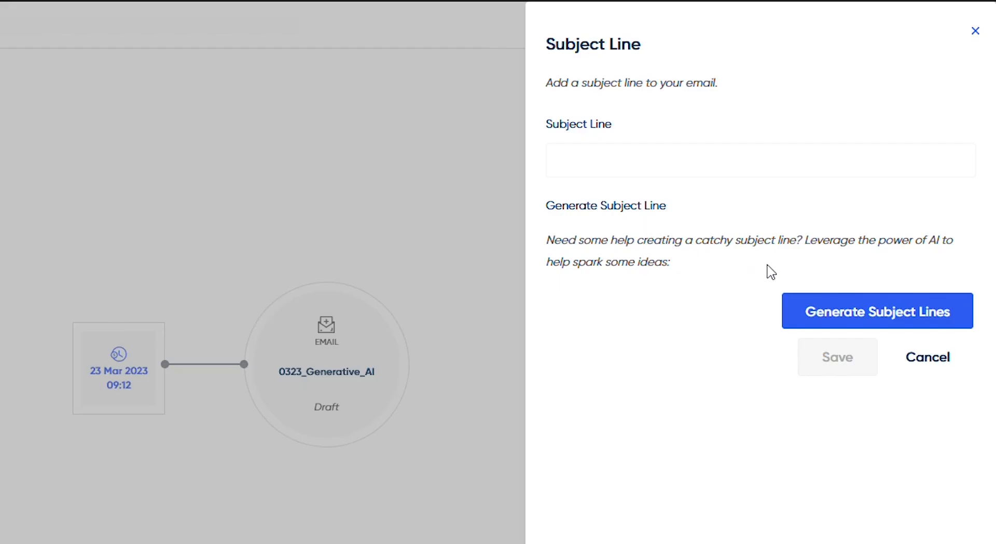
left_click(878, 311)
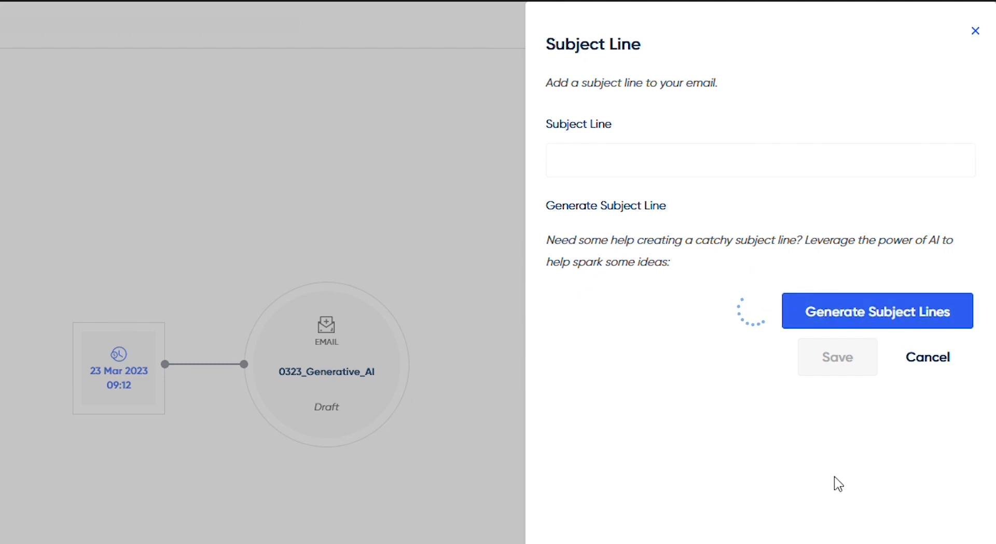
left_click(877, 311)
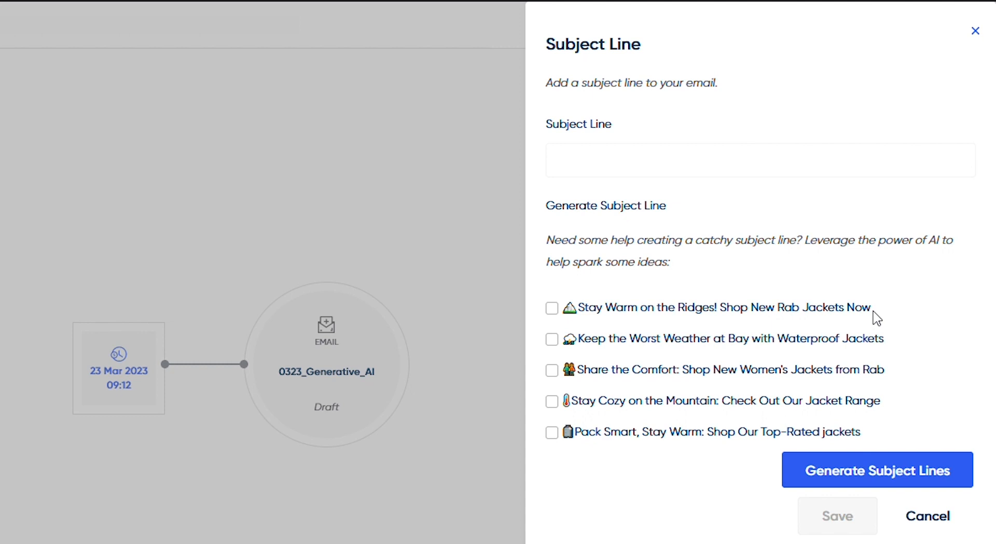
mouse_move(866, 429)
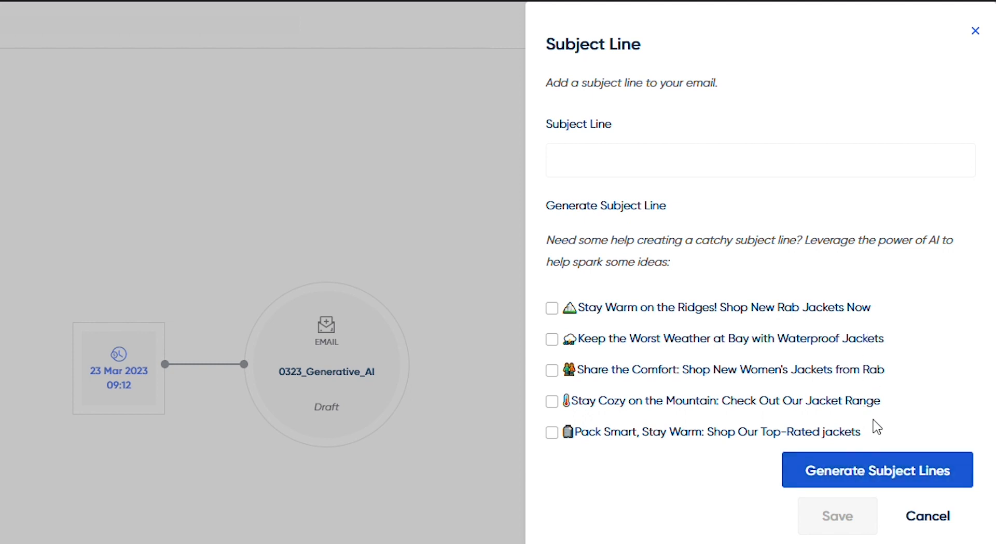
Step: Generate a second batch and select 'Conquer any climate with waterproof jackets…' as the subject
left_click(876, 470)
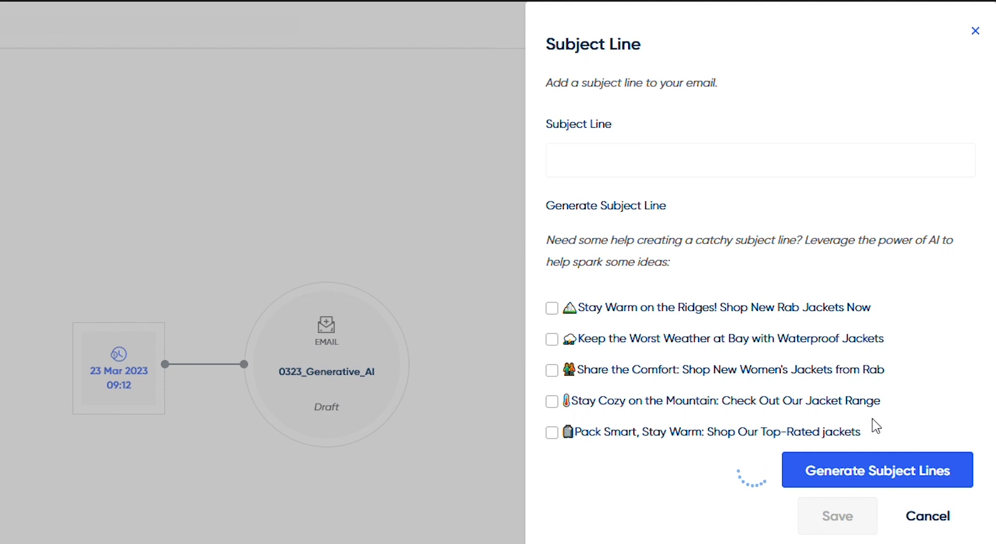
left_click(877, 470)
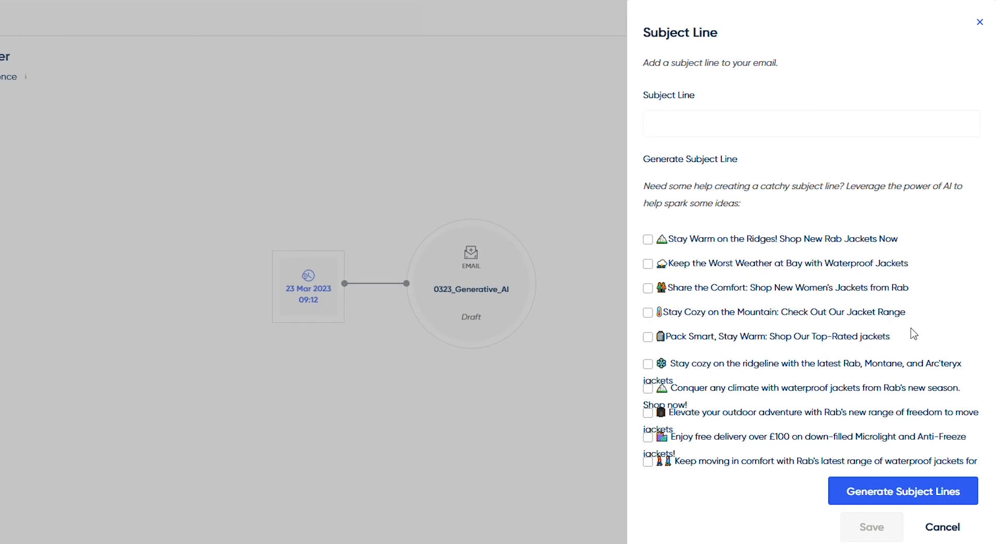
left_click(648, 387)
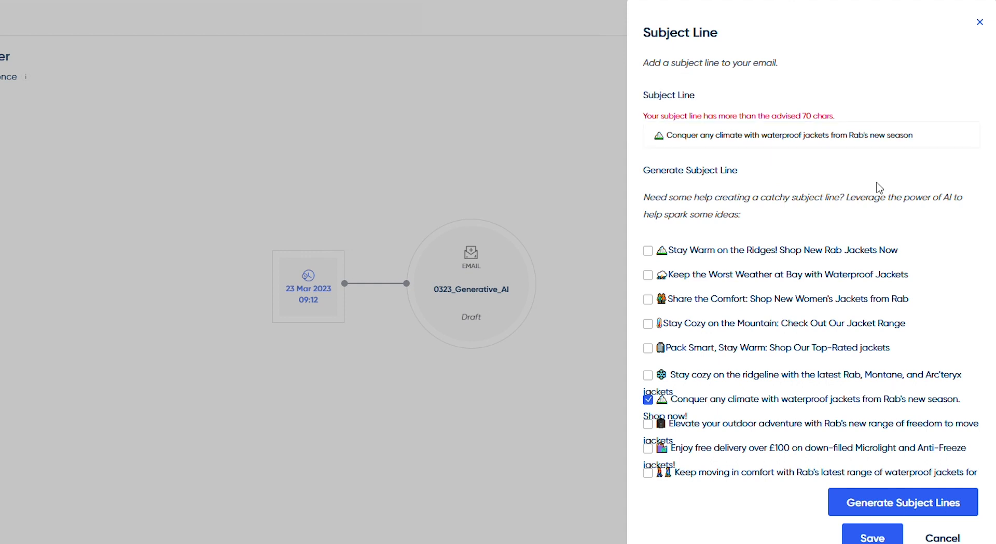
Step: Try 'Stay Cozy on the Mountain', then settle on 'Keep the Worst Weather at Bay with Waterproof Jackets'
left_click(648, 324)
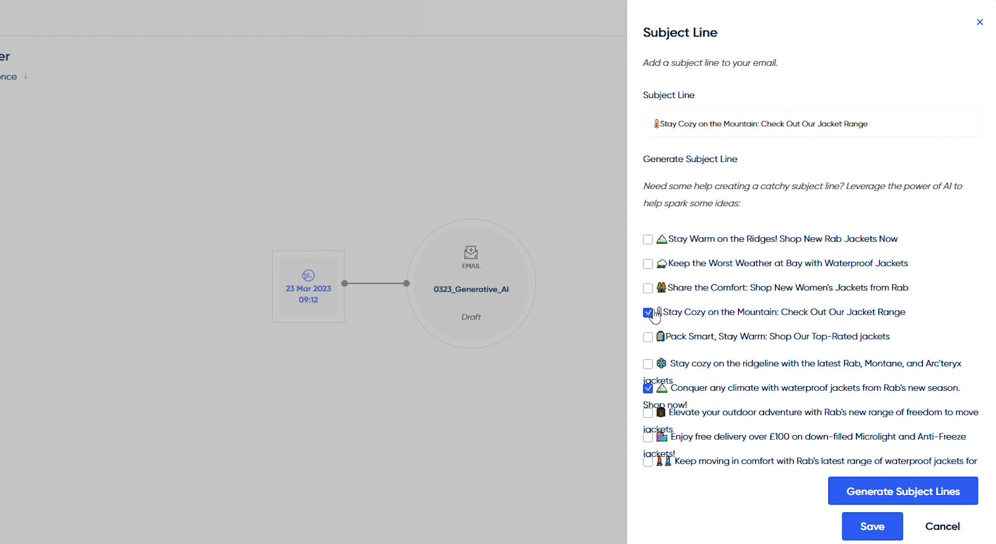
left_click(647, 262)
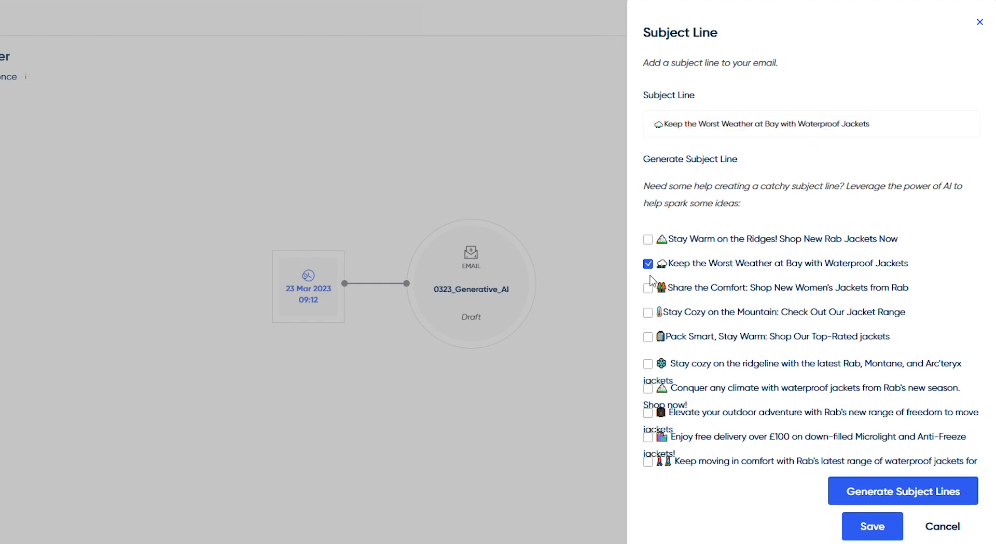
left_click(699, 123)
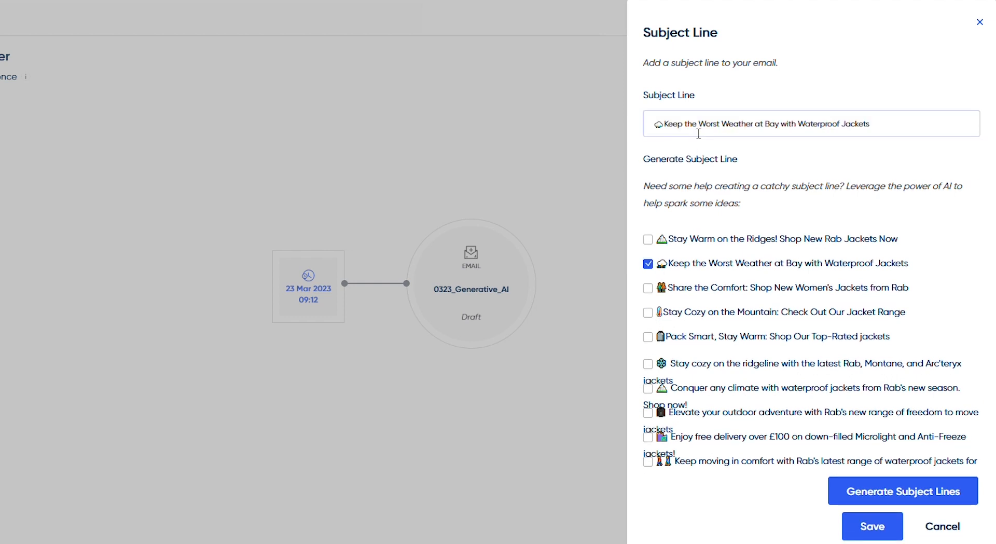
left_click(811, 123)
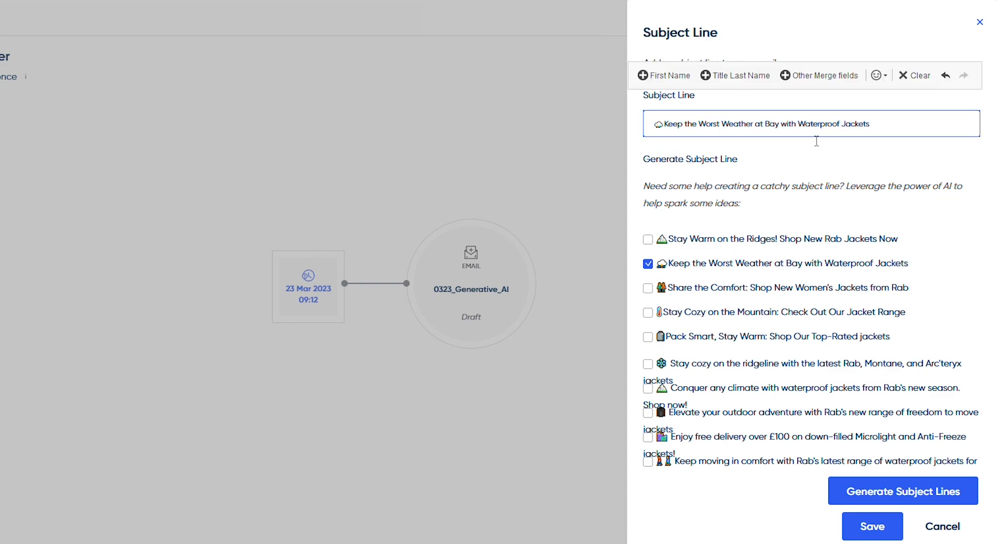